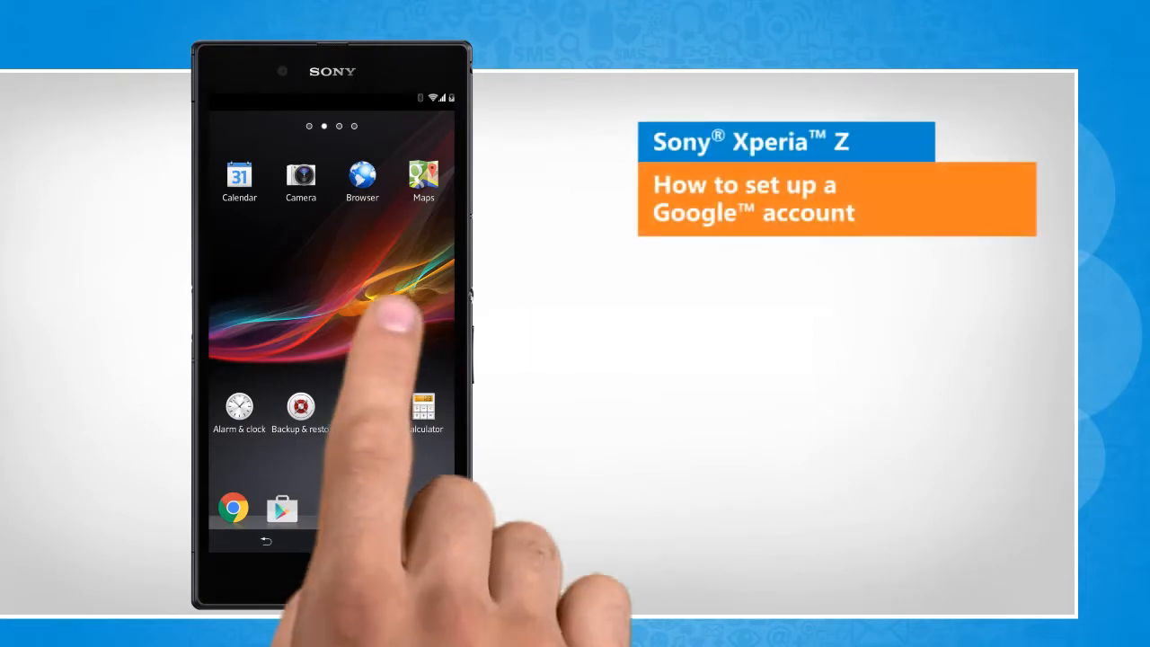
From the app drawer, open Settings and pick Google as the account type to add
{"action": "scroll", "scroll_direction": "left", "scroll_amount": 3}
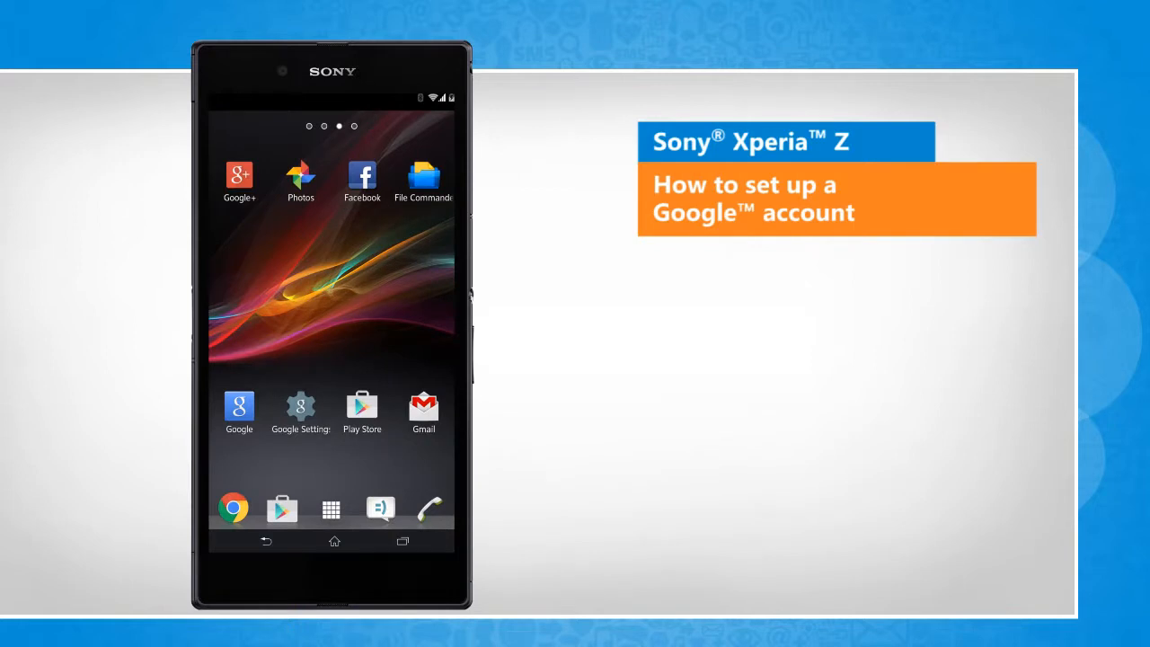
{"action": "left_click_drag", "start_coordinate": [404, 296], "coordinate": [252, 296]}
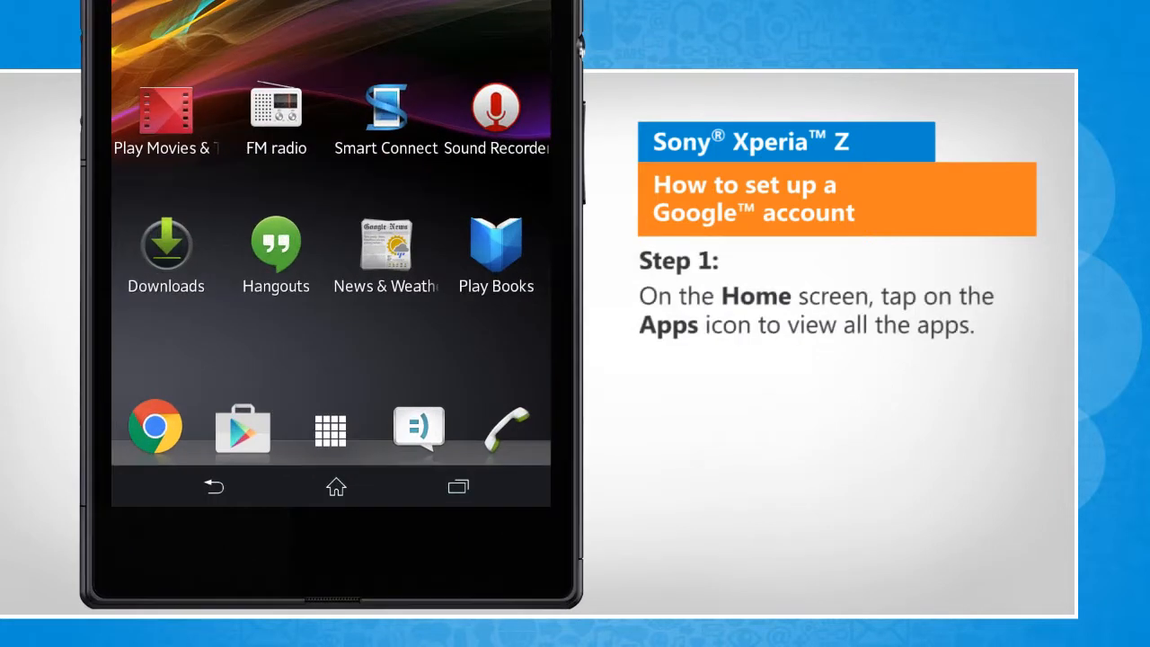
{"action": "left_click", "coordinate": [330, 430]}
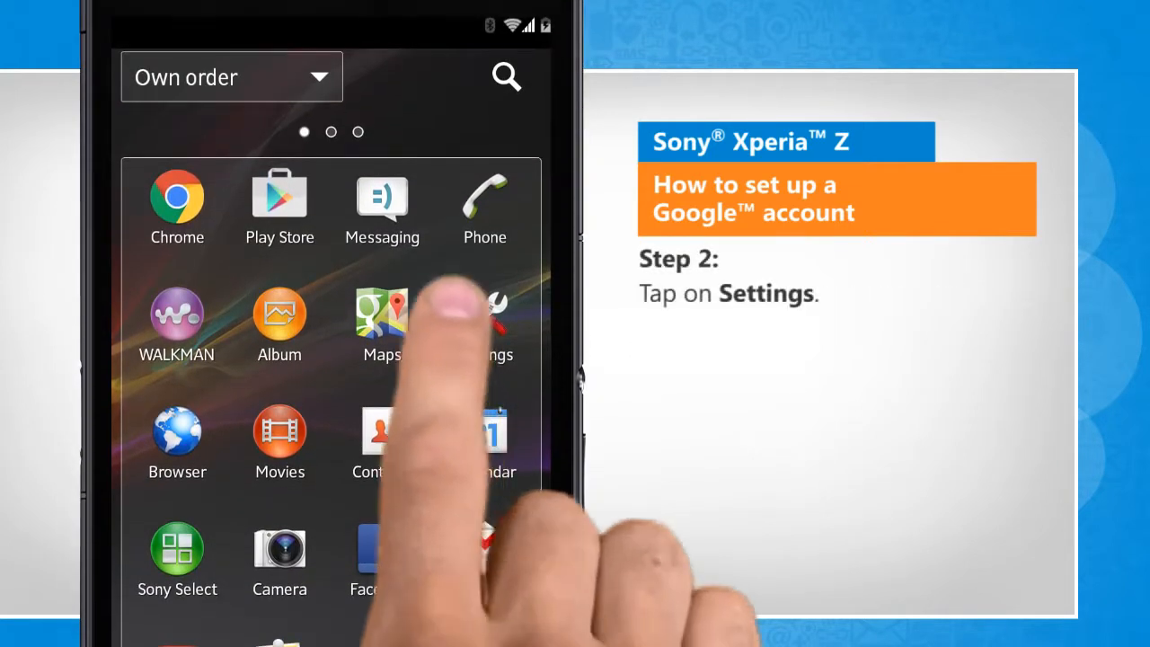
{"action": "left_click", "coordinate": [496, 310]}
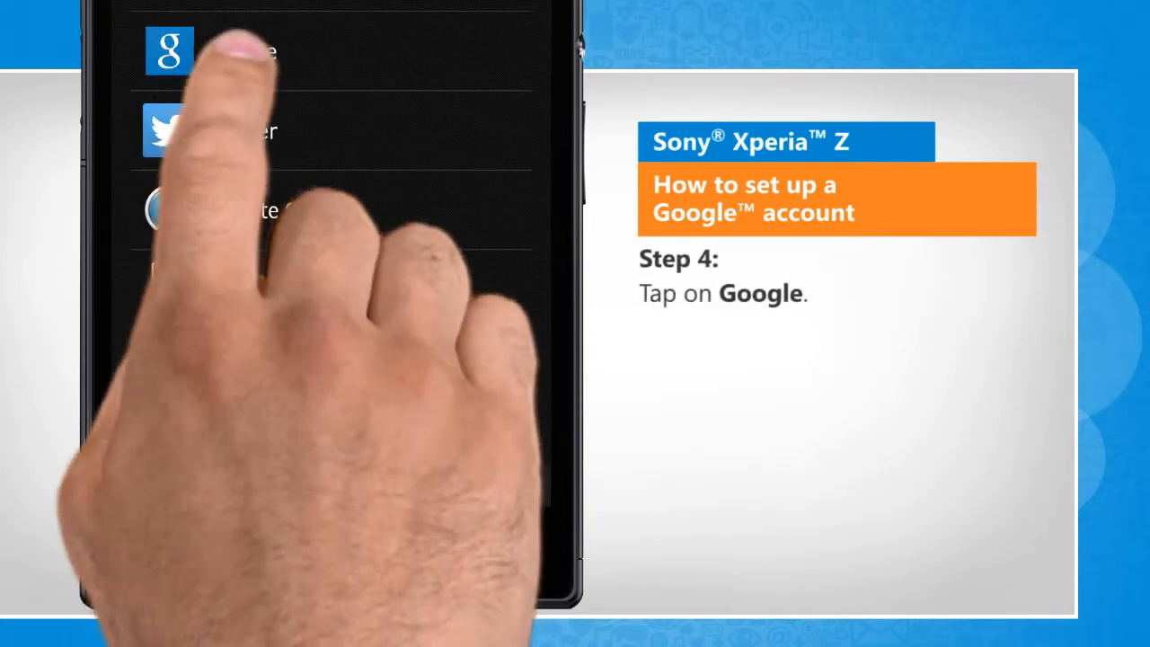
{"action": "left_click", "coordinate": [169, 49]}
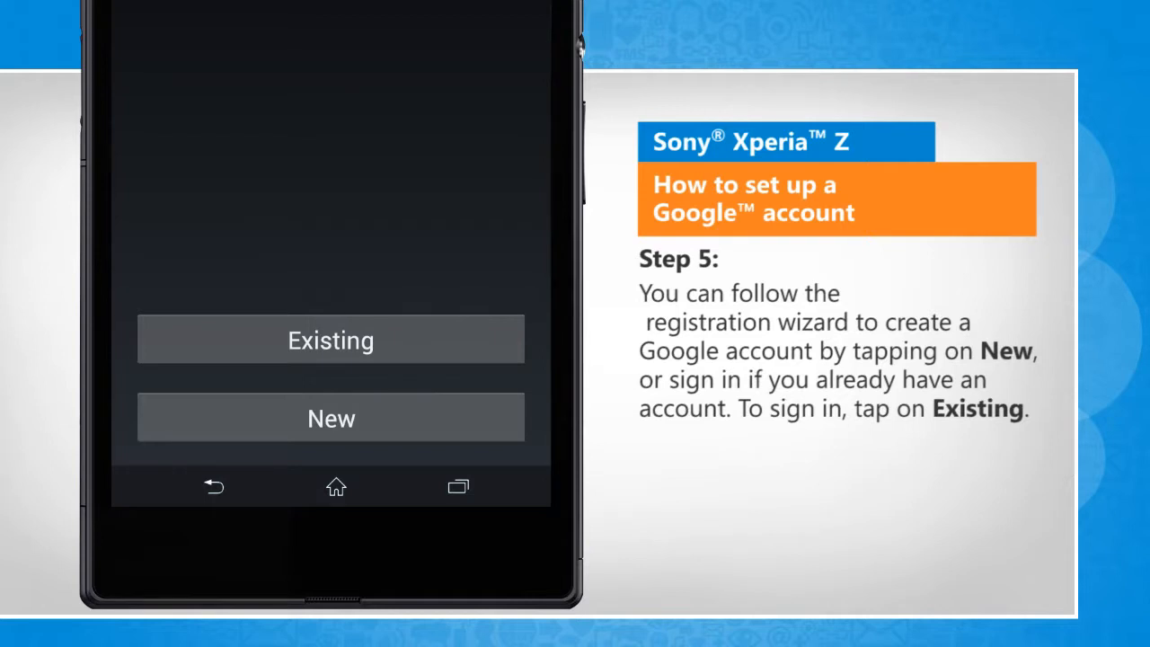
{"action": "left_click", "coordinate": [330, 418]}
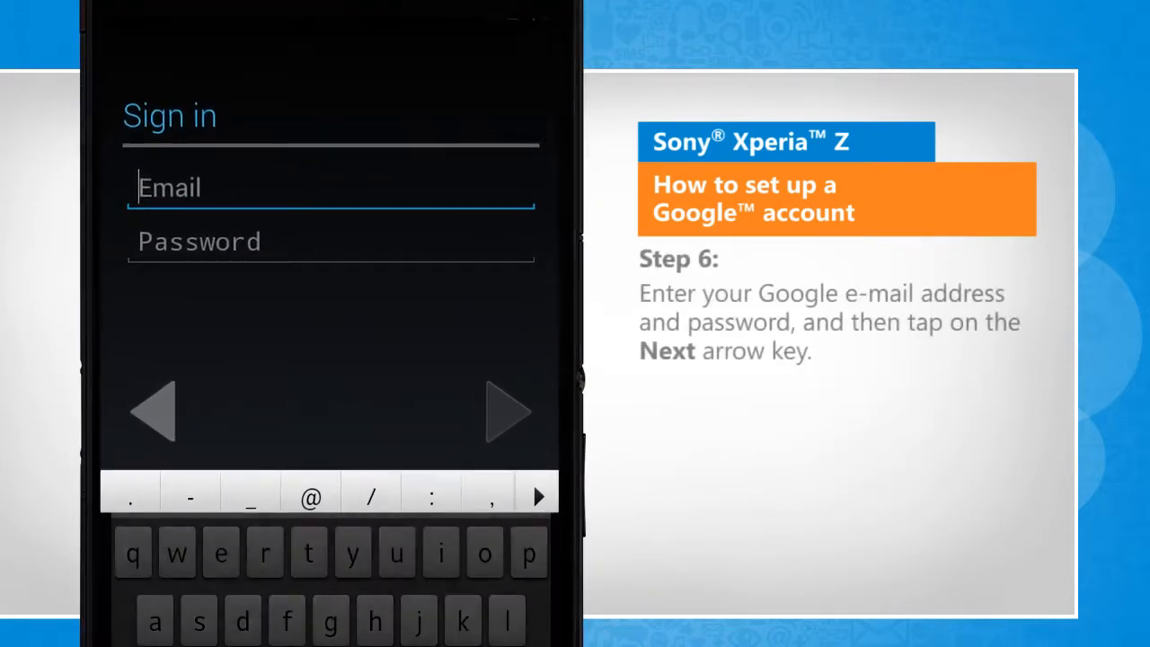
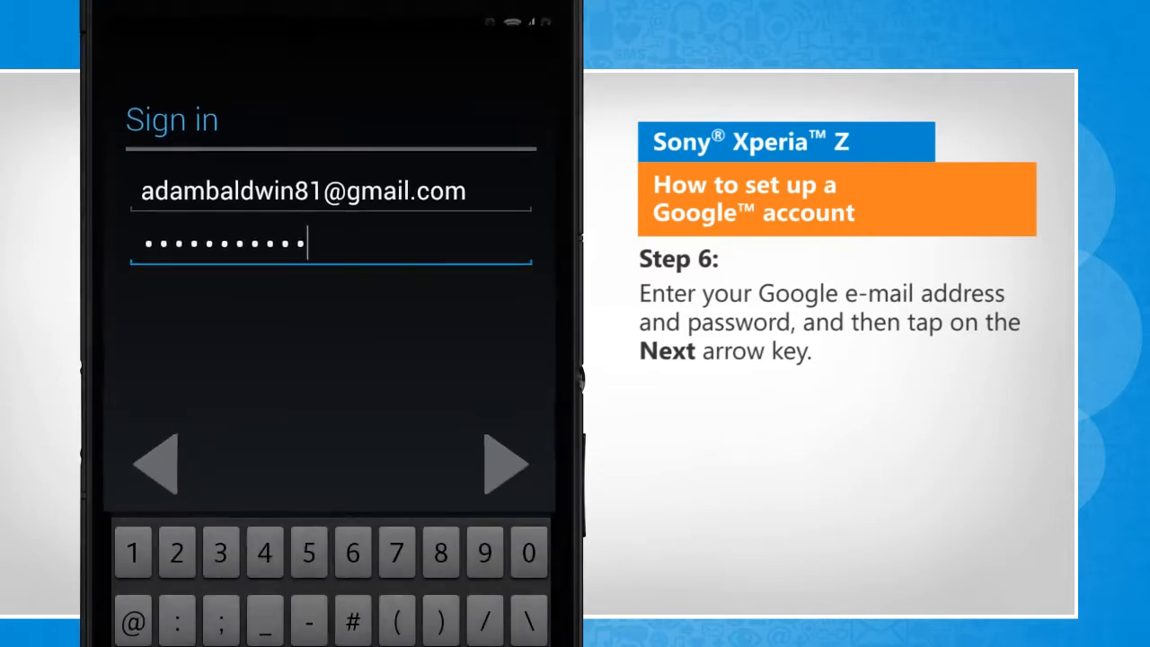
{"action": "left_click", "coordinate": [505, 463]}
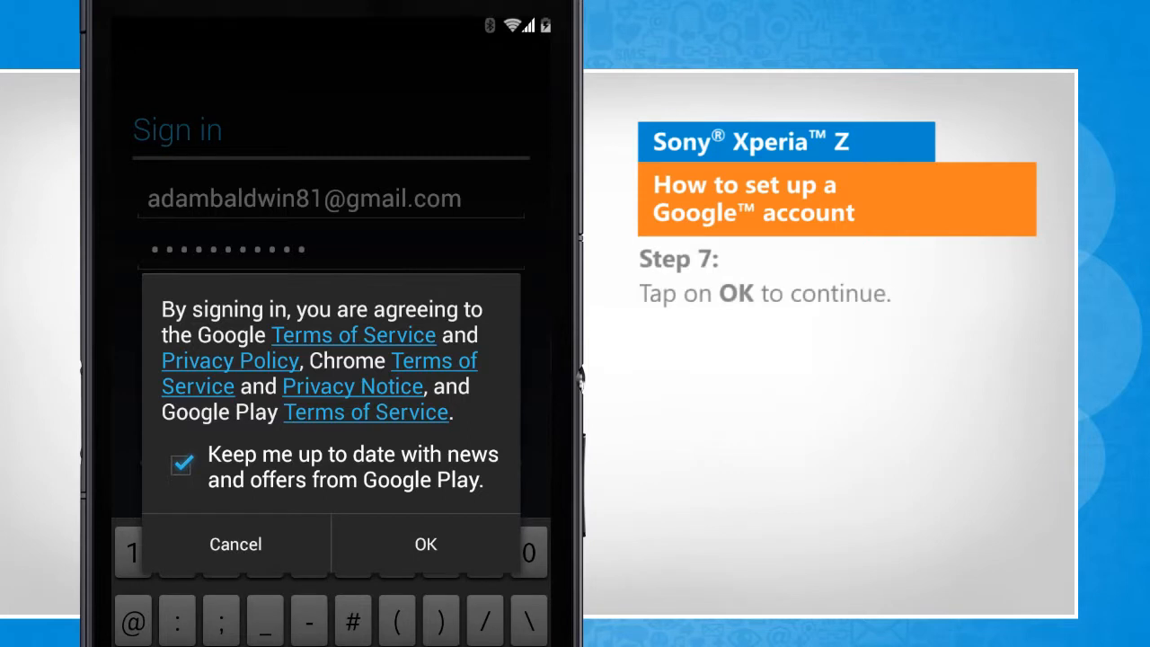
Accept the Google and Backup & restore terms, skip payment info, and keep phone backup on
{"action": "left_click", "coordinate": [425, 543]}
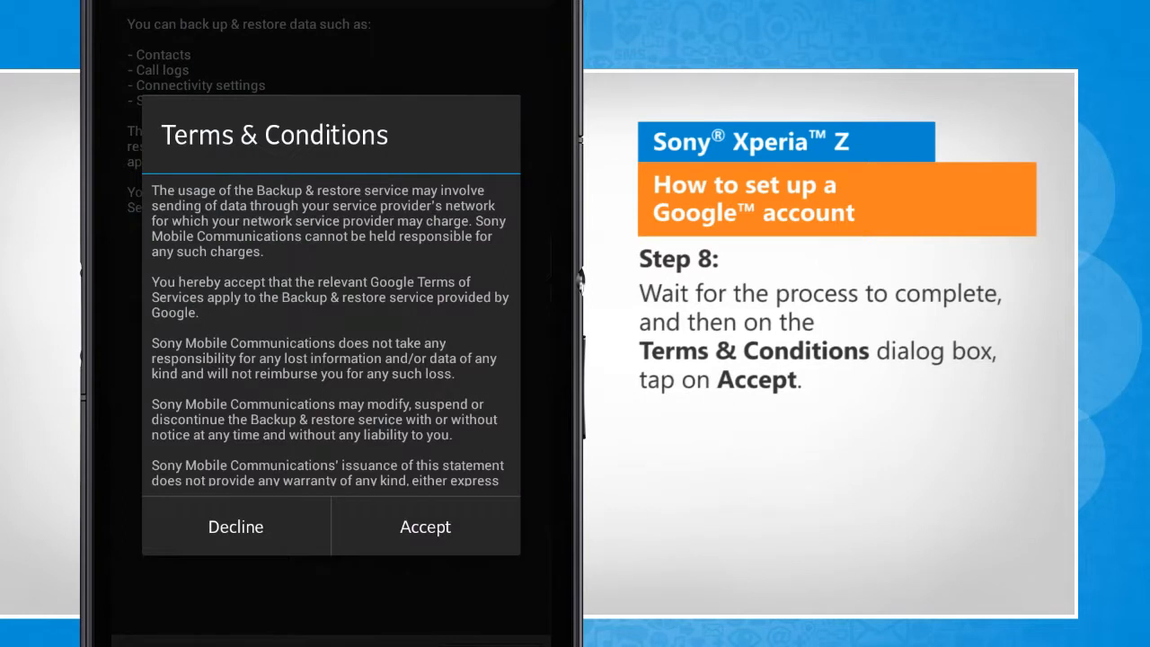
{"action": "left_click", "coordinate": [425, 527]}
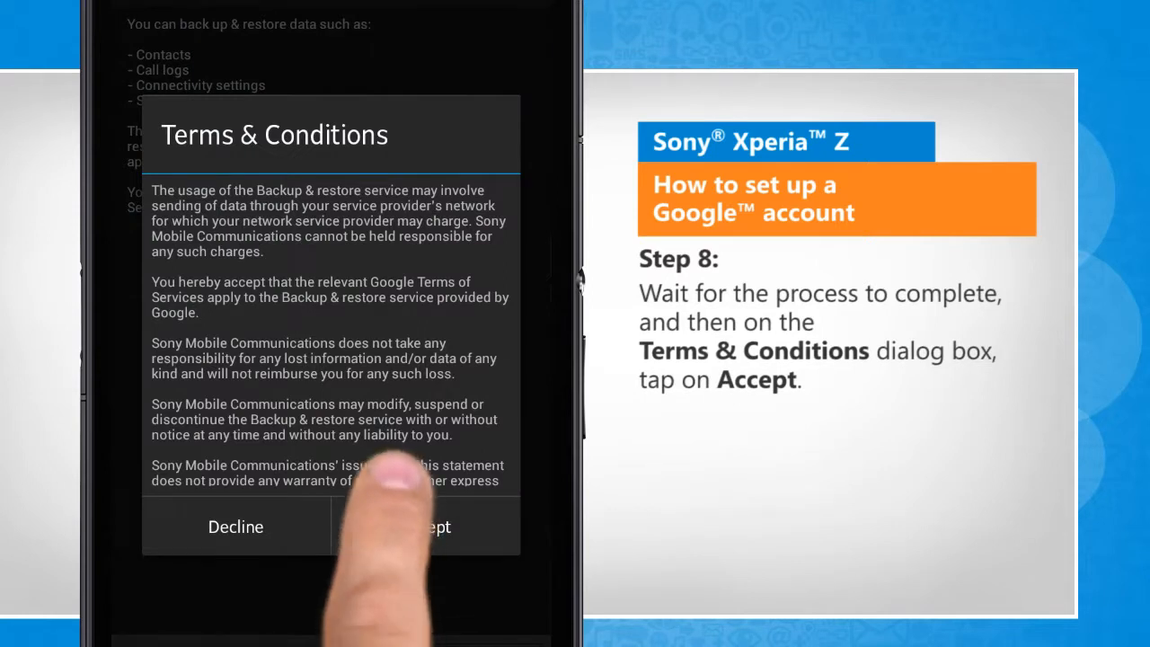
{"action": "left_click", "coordinate": [427, 526]}
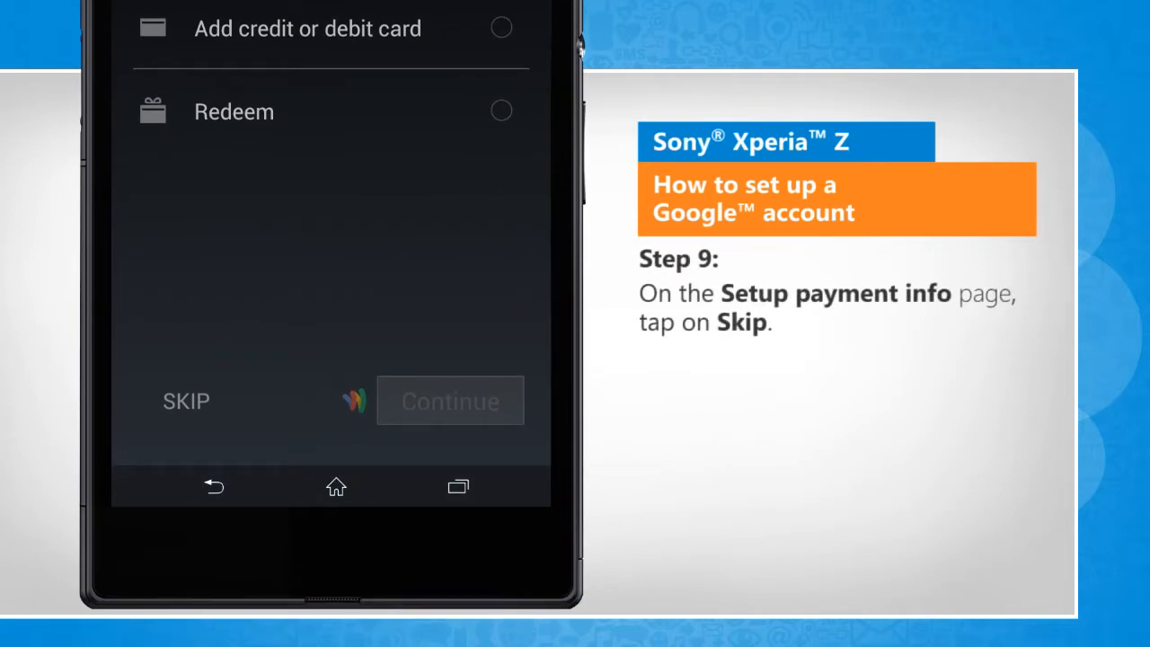
{"action": "left_click", "coordinate": [186, 401]}
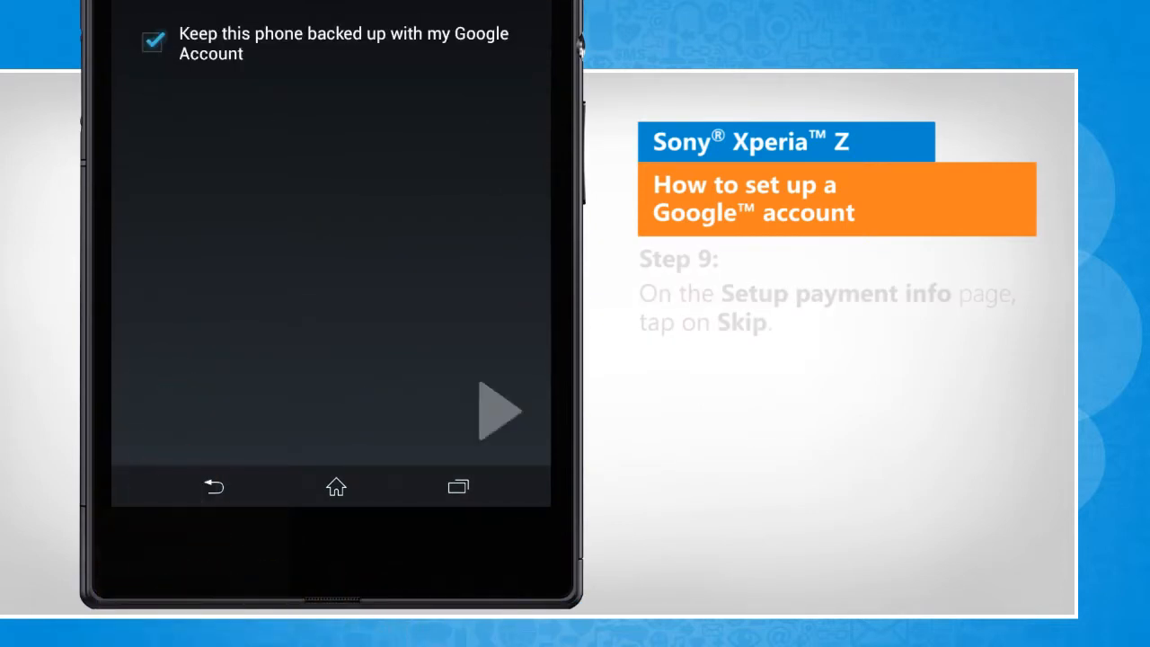
{"action": "left_click", "coordinate": [498, 410]}
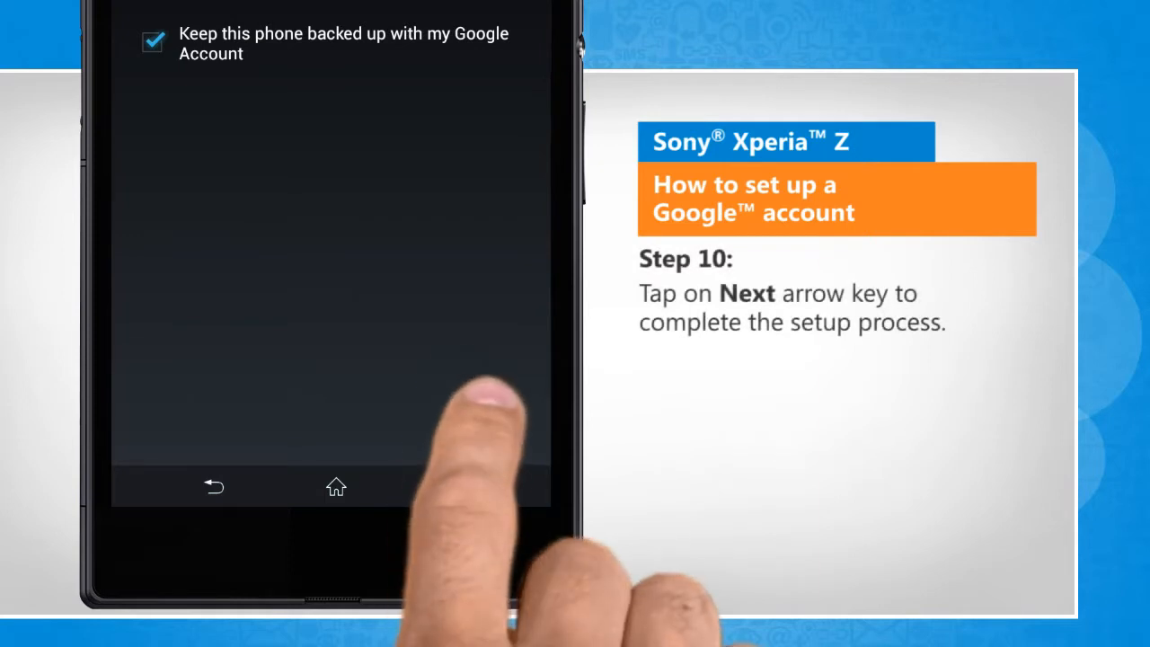